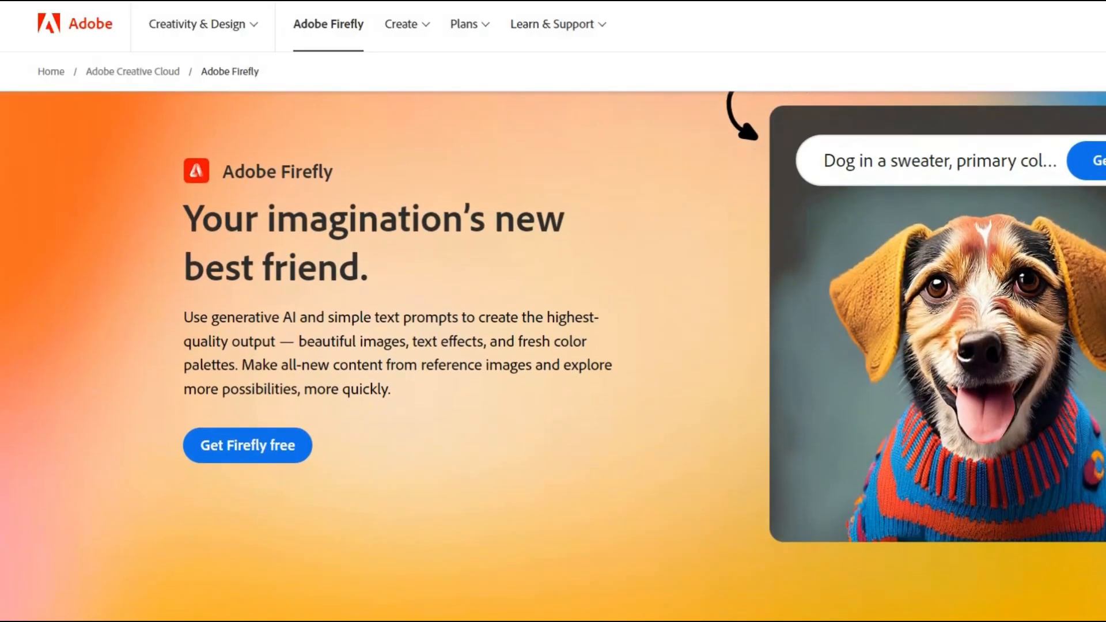
- Generate Firefly photos of a blond woman in a blue shirt, then switch to Namelix
{"action": "scroll", "scroll_direction": "down", "scroll_amount": 3}
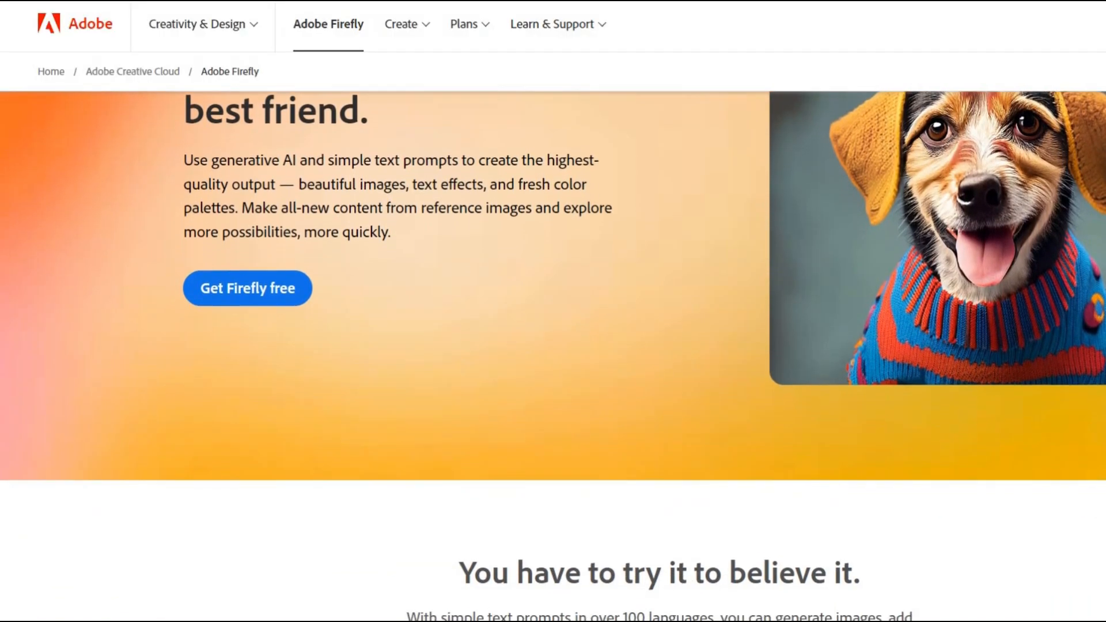
{"action": "scroll", "scroll_direction": "down", "scroll_amount": 3}
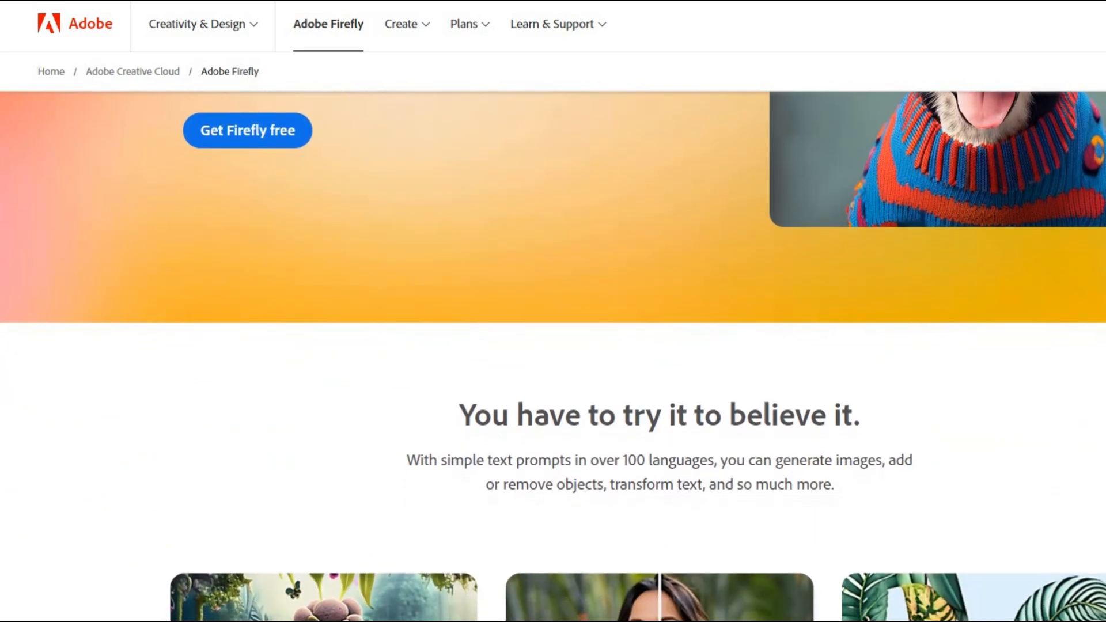
{"action": "scroll", "scroll_direction": "down", "scroll_amount": 3}
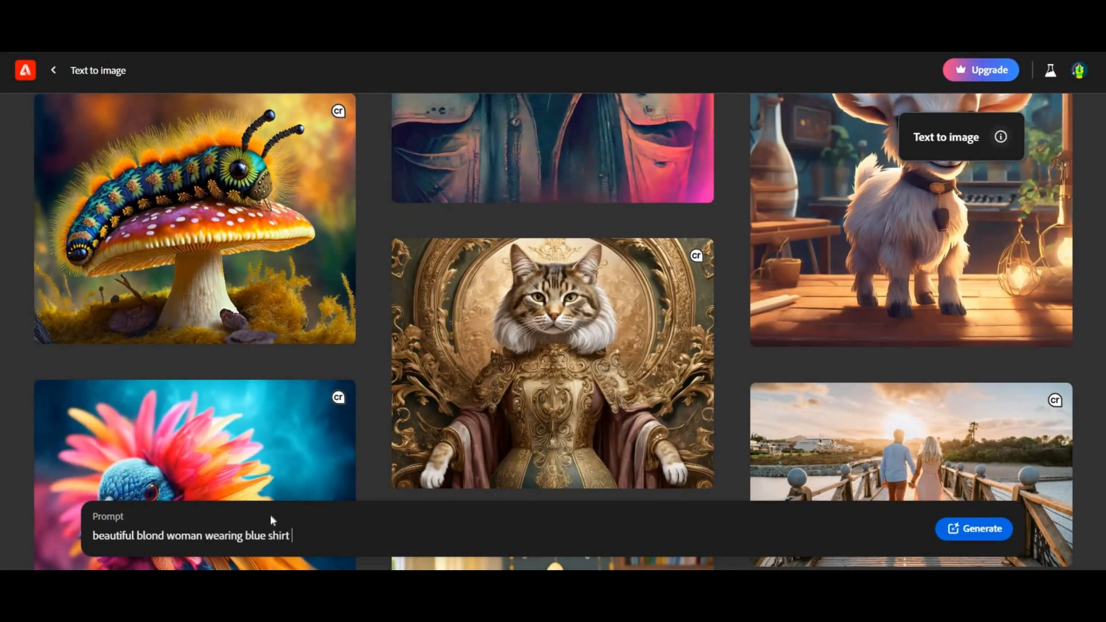
{"action": "left_click", "coordinate": [973, 529]}
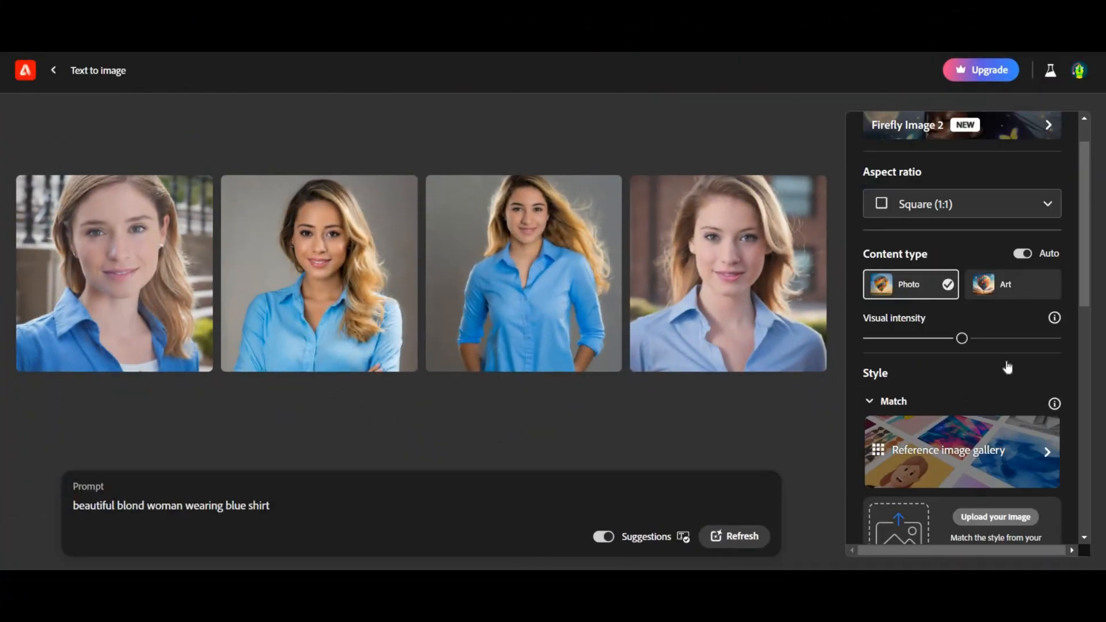
{"action": "left_click", "coordinate": [1011, 155]}
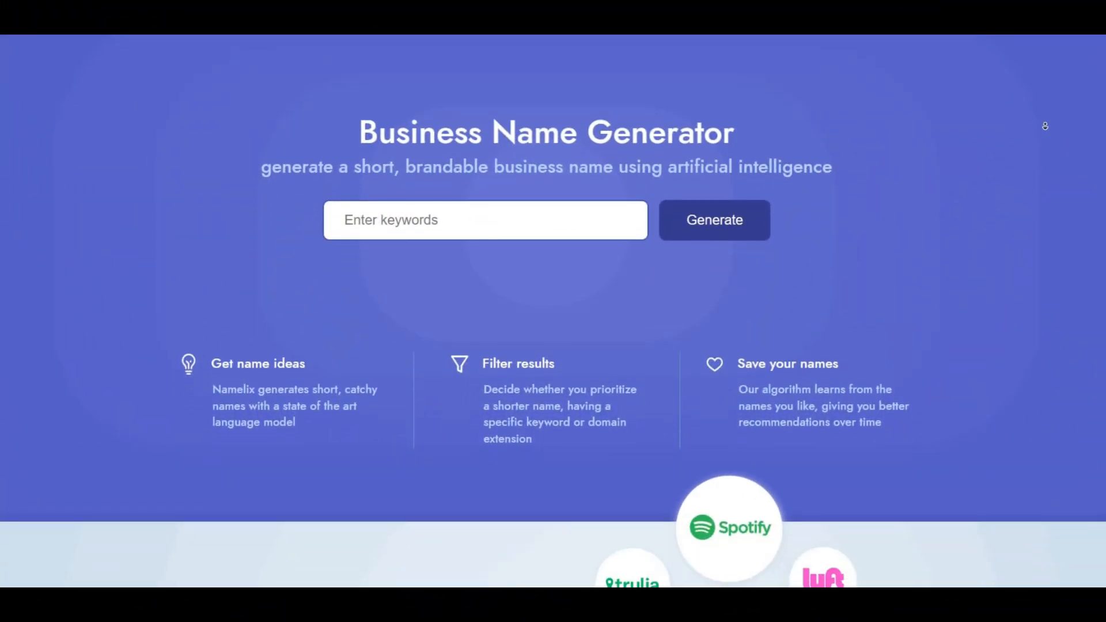
- Generate Namelix brand name ideas for the keywords AI, technology, auto and browse the cards
{"action": "scroll", "scroll_direction": "down", "scroll_amount": 3}
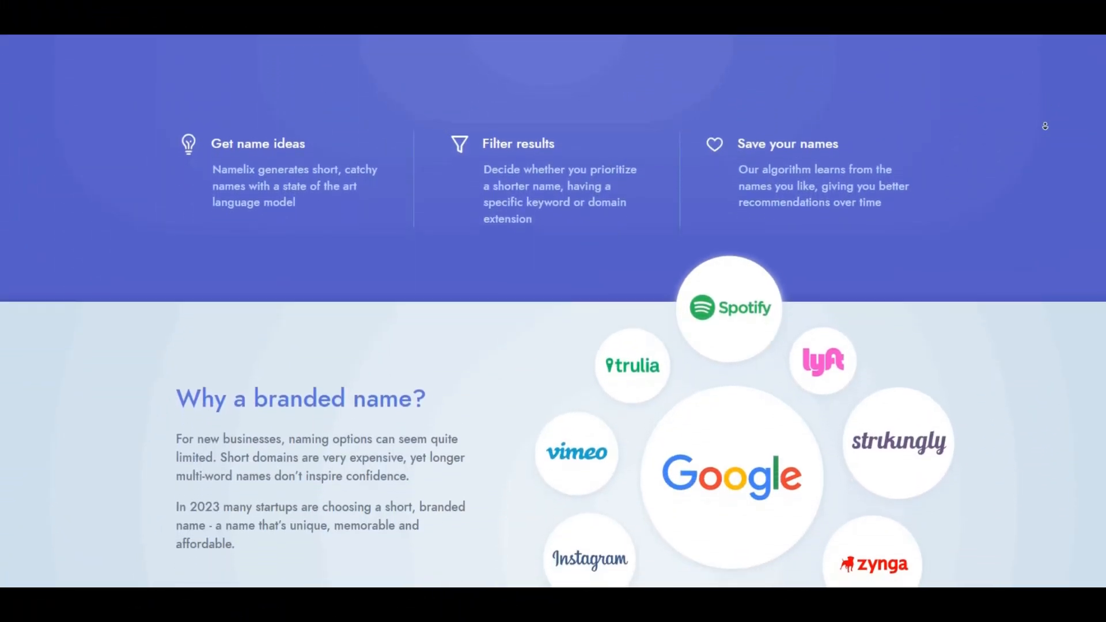
{"action": "scroll", "scroll_direction": "down", "scroll_amount": 3}
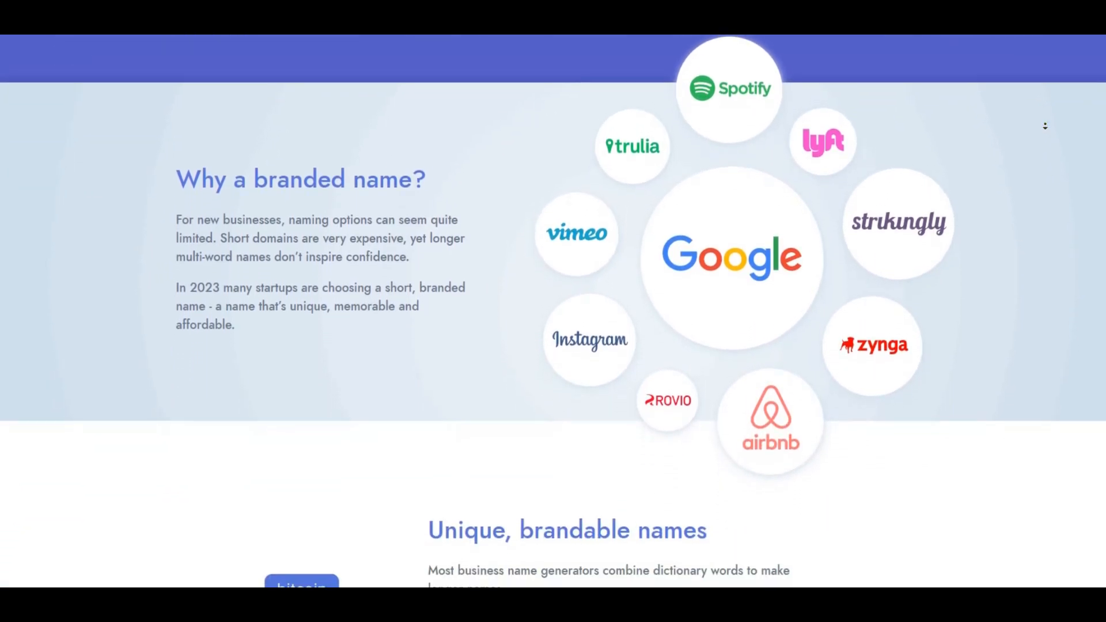
{"action": "scroll", "scroll_direction": "down", "scroll_amount": 3}
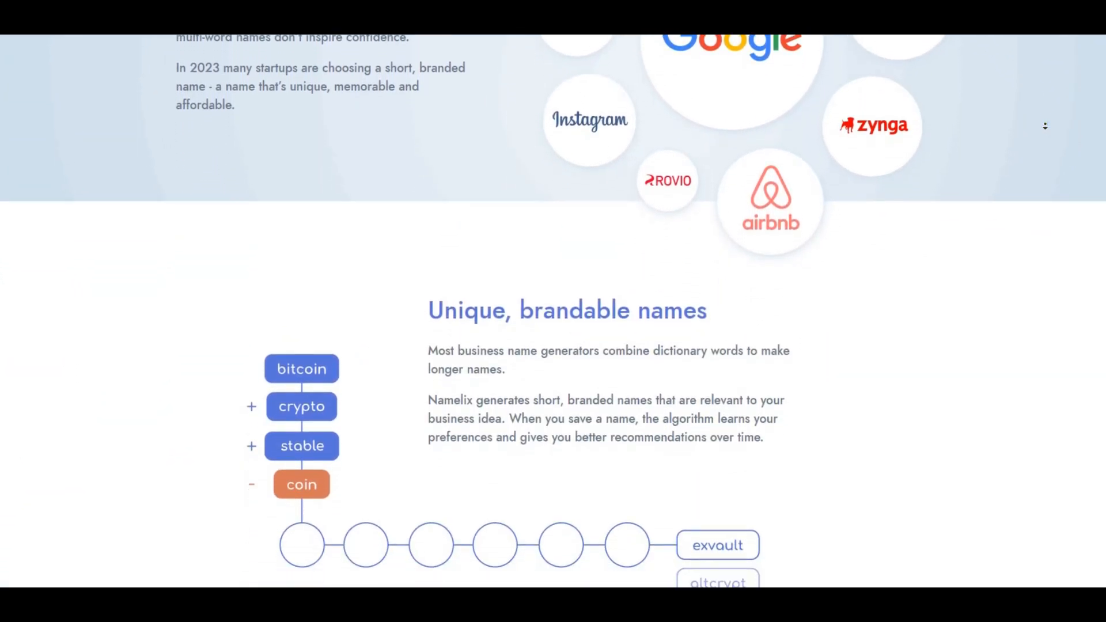
{"action": "scroll", "scroll_direction": "down", "scroll_amount": 3}
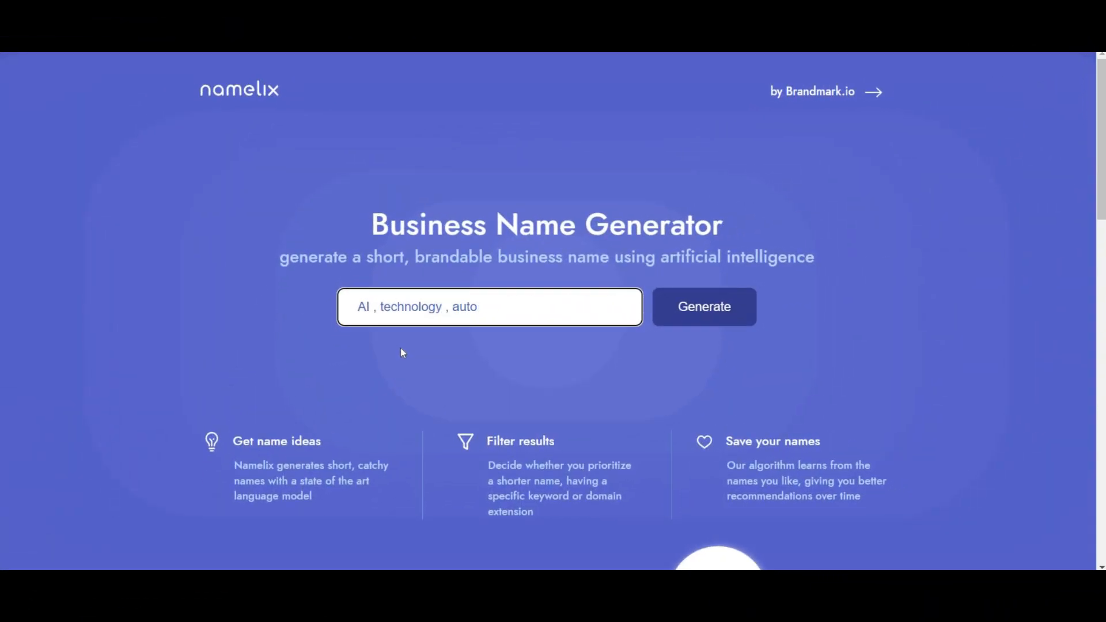
{"action": "left_click", "coordinate": [702, 306]}
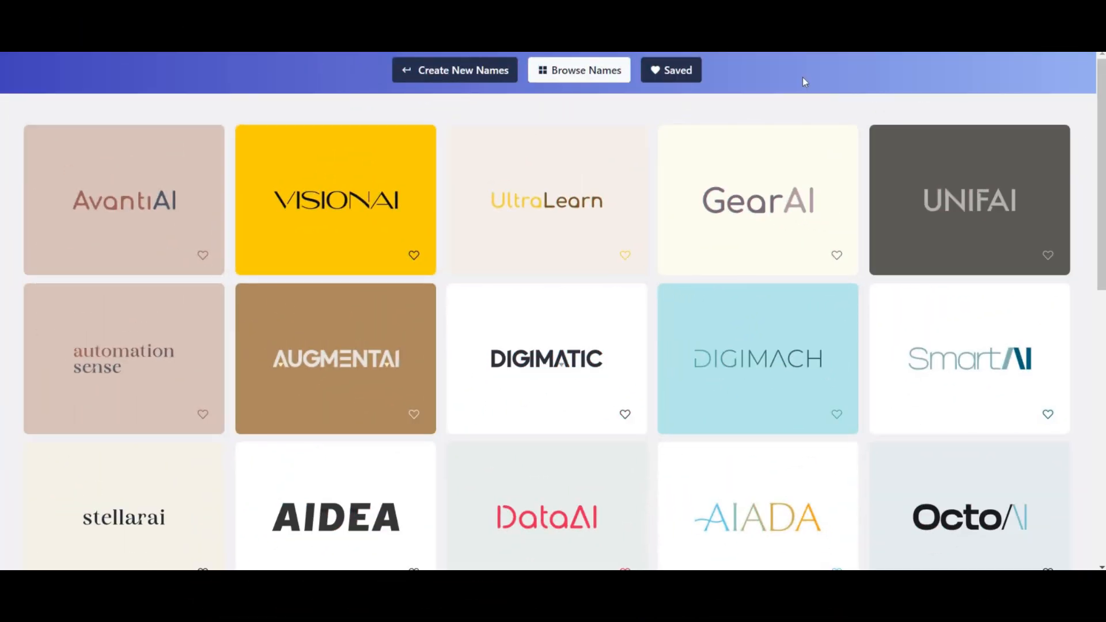
{"action": "scroll", "scroll_direction": "down", "scroll_amount": 3}
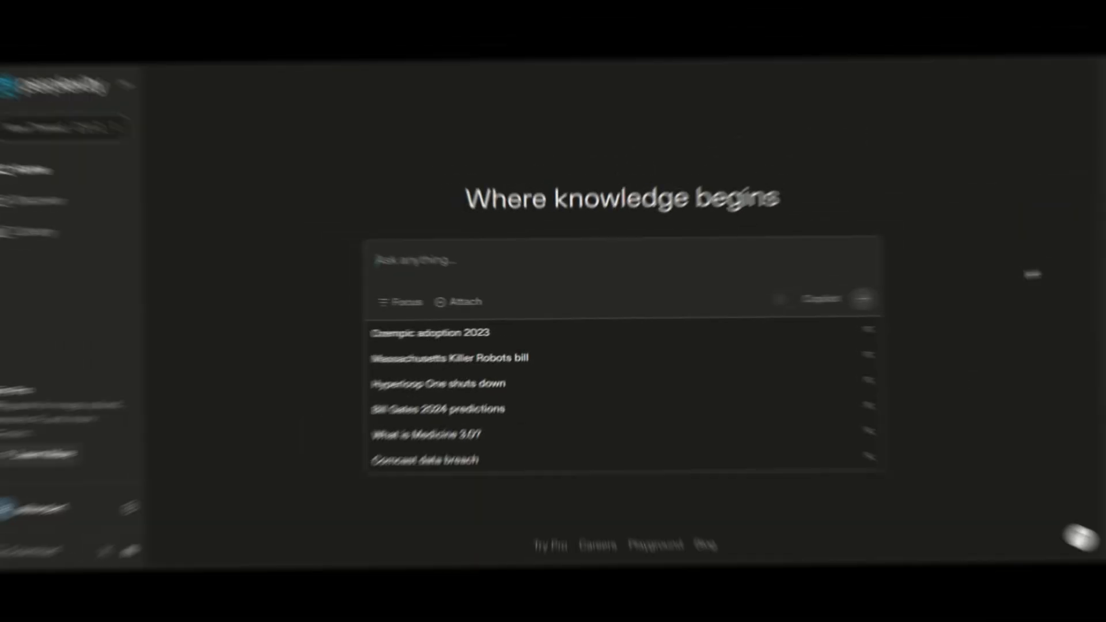
- Ask Perplexity 'how many people can live' and submit the question
{"action": "type", "text": "how many people can live"}
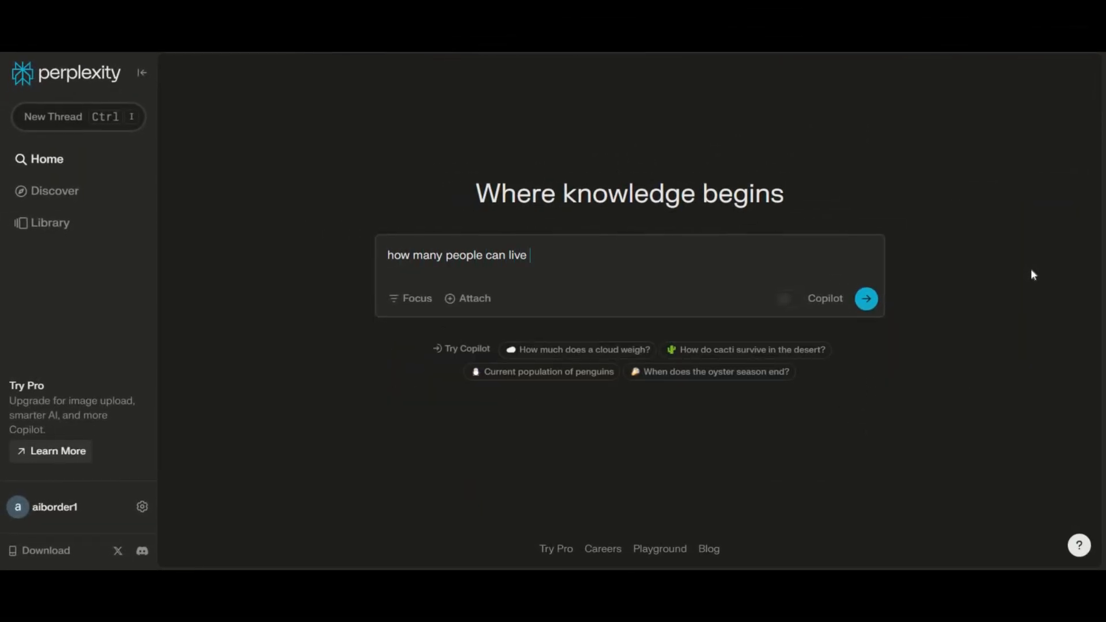
{"action": "left_click", "coordinate": [865, 297]}
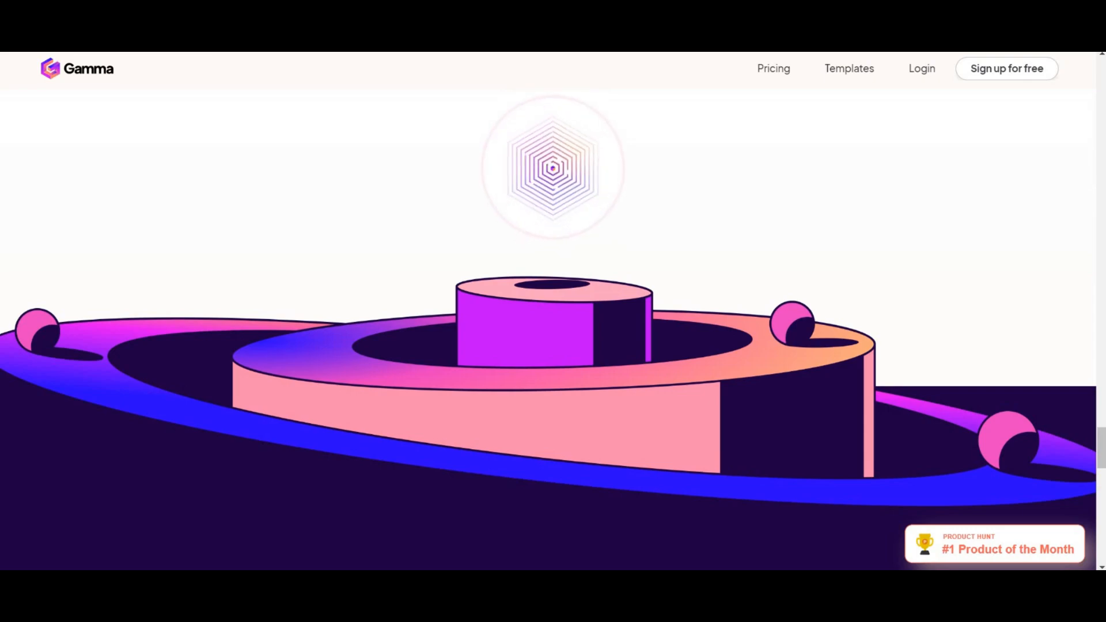
- View Gamma's Free, $8 Plus and $15 Pro pricing plans
{"action": "left_click", "coordinate": [773, 67]}
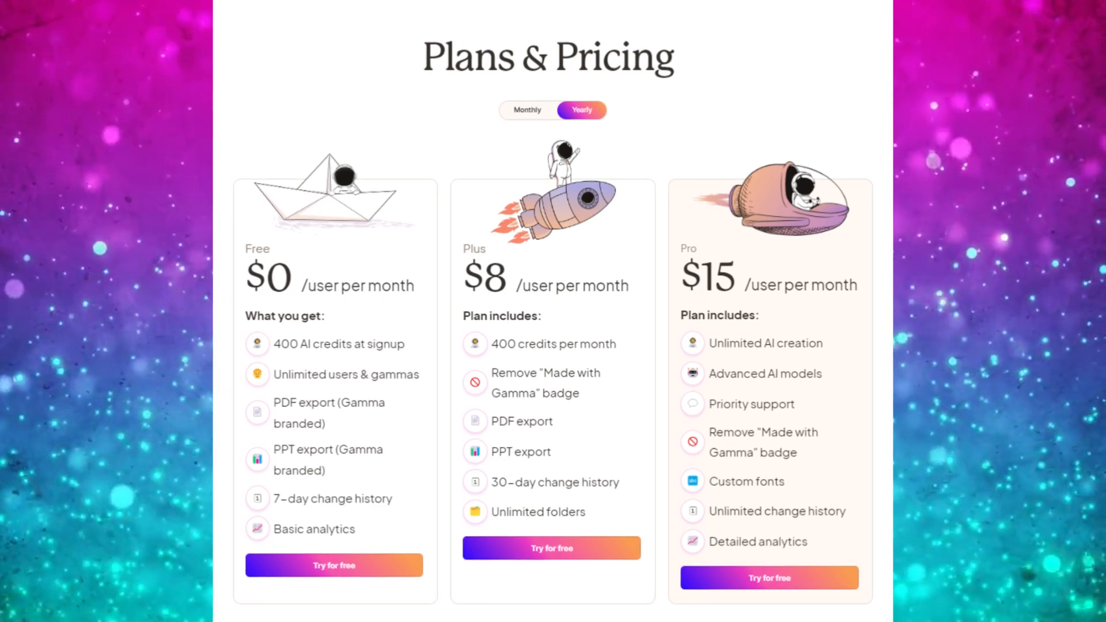
{"action": "left_click", "coordinate": [773, 68]}
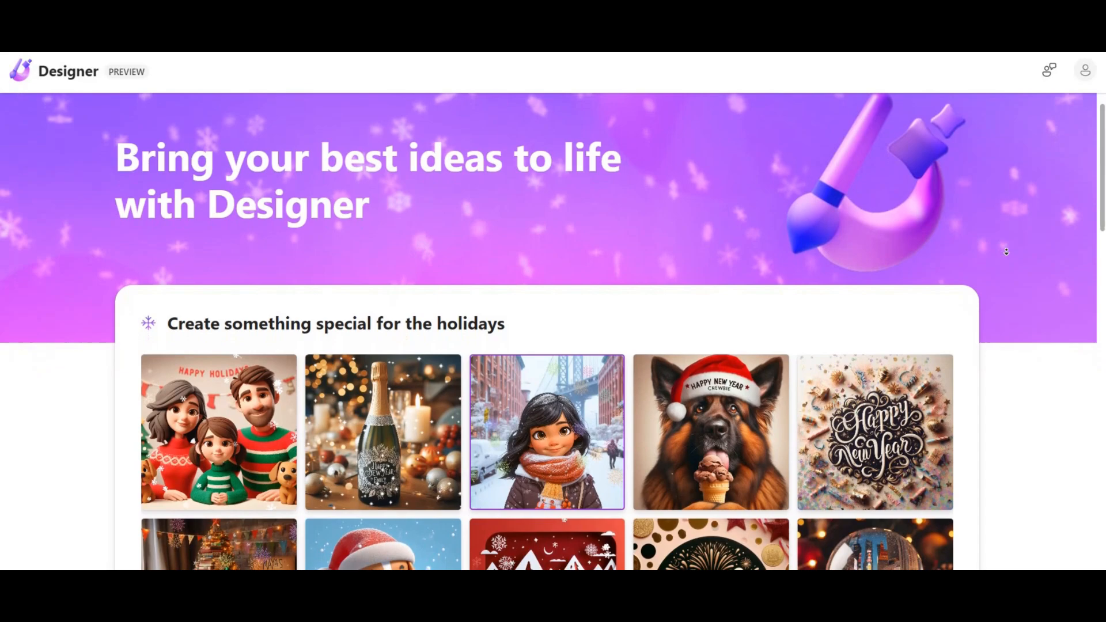
- Generate Microsoft Designer designs for a classic birthday-party invitation description
{"action": "scroll", "scroll_direction": "down", "scroll_amount": 3}
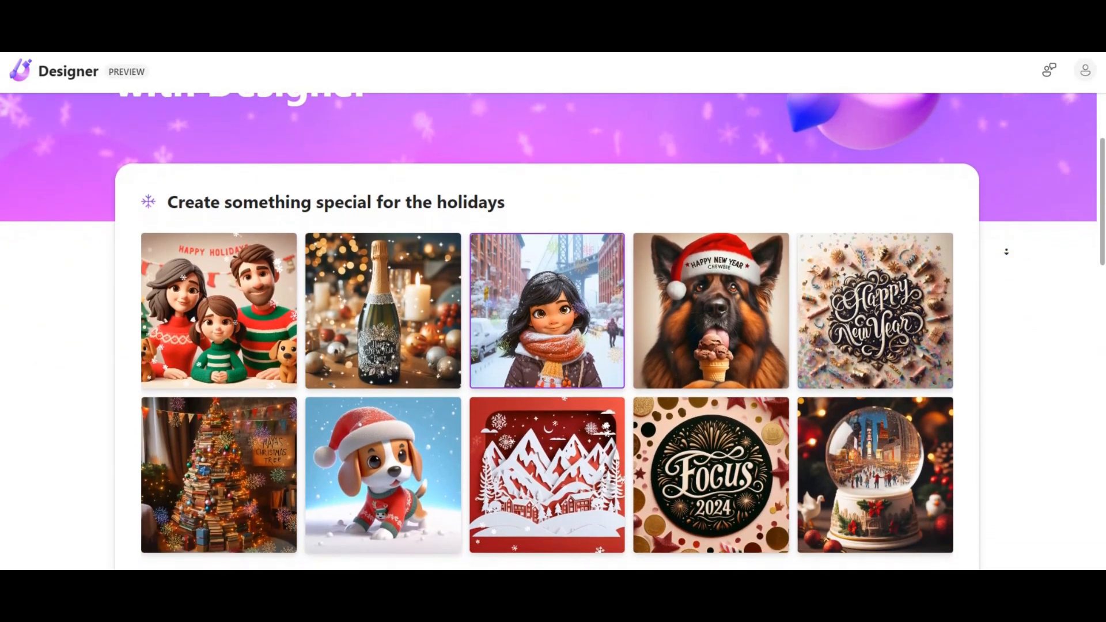
{"action": "scroll", "scroll_direction": "down", "scroll_amount": 3}
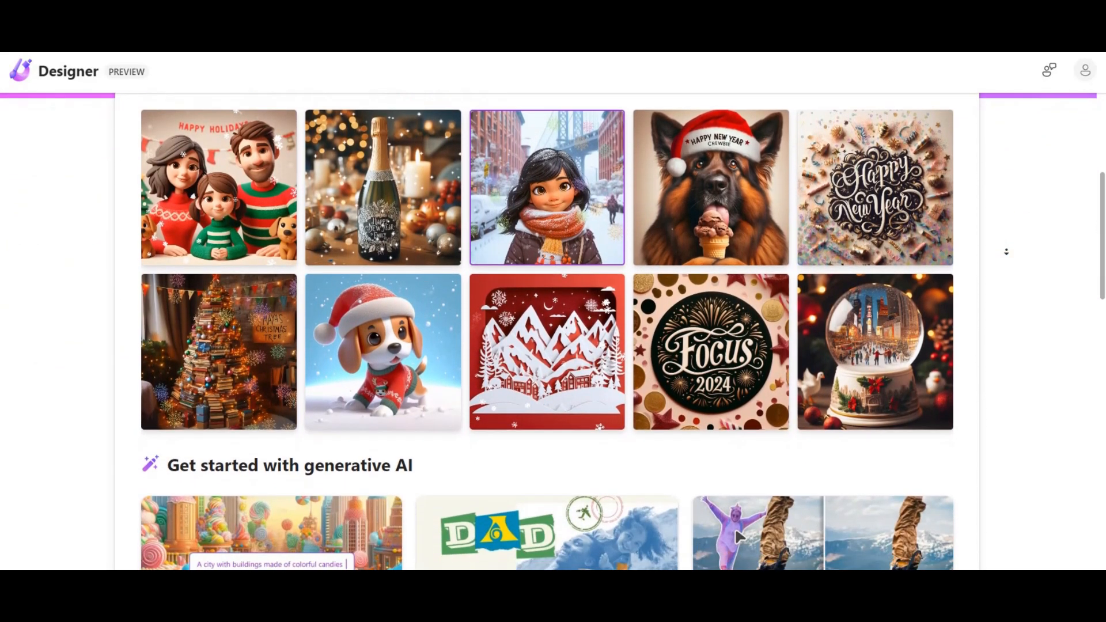
{"action": "scroll", "scroll_direction": "down", "scroll_amount": 3}
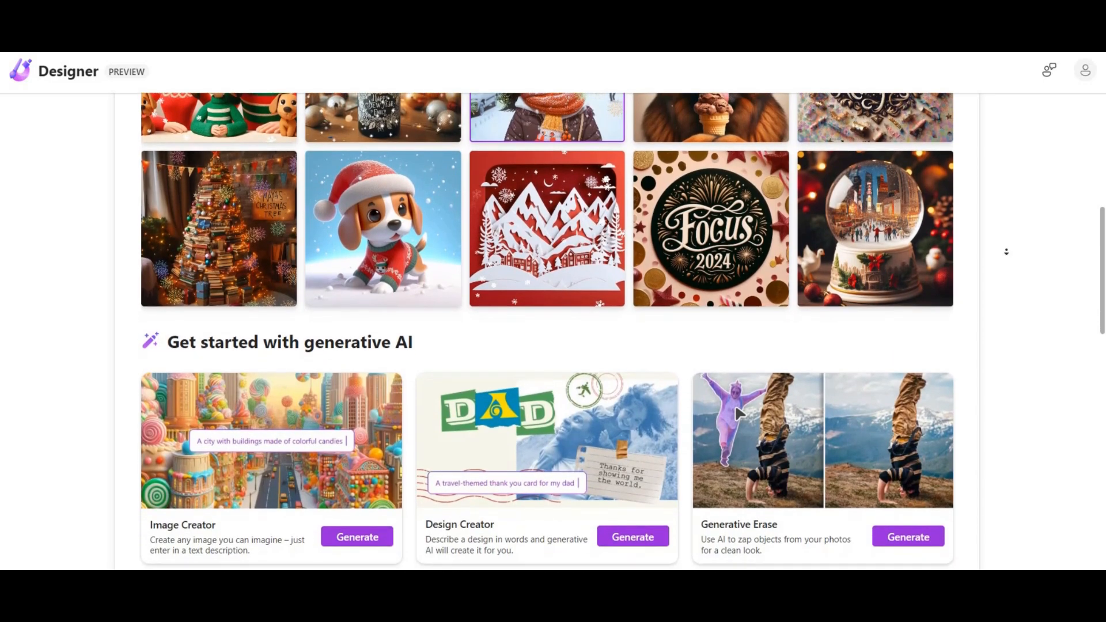
{"action": "scroll", "scroll_direction": "down", "scroll_amount": 3}
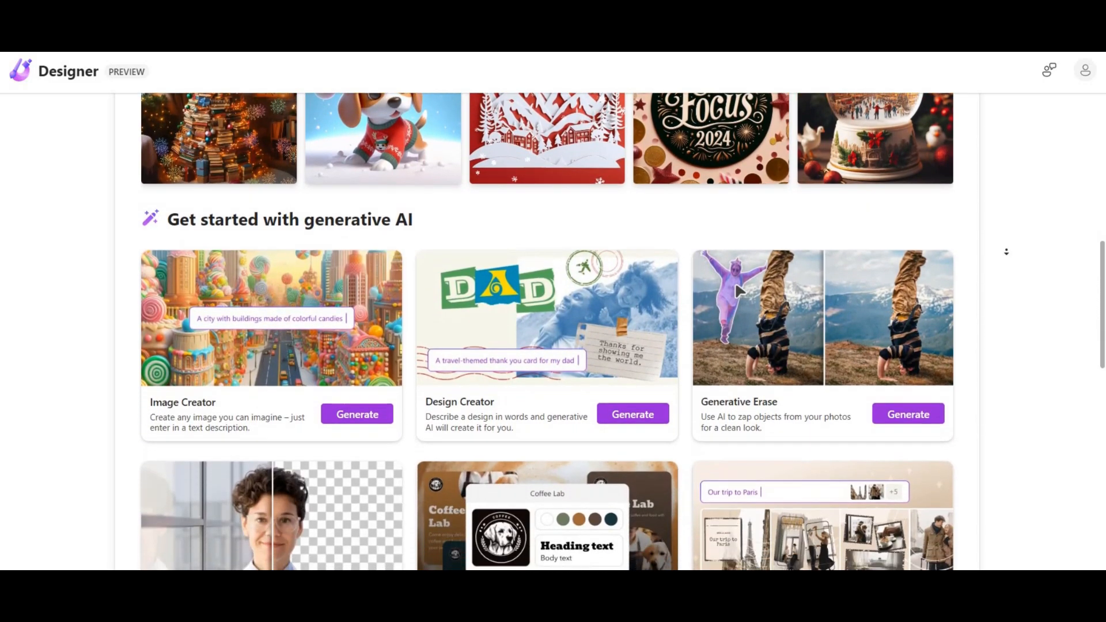
{"action": "scroll", "scroll_direction": "down", "scroll_amount": 3}
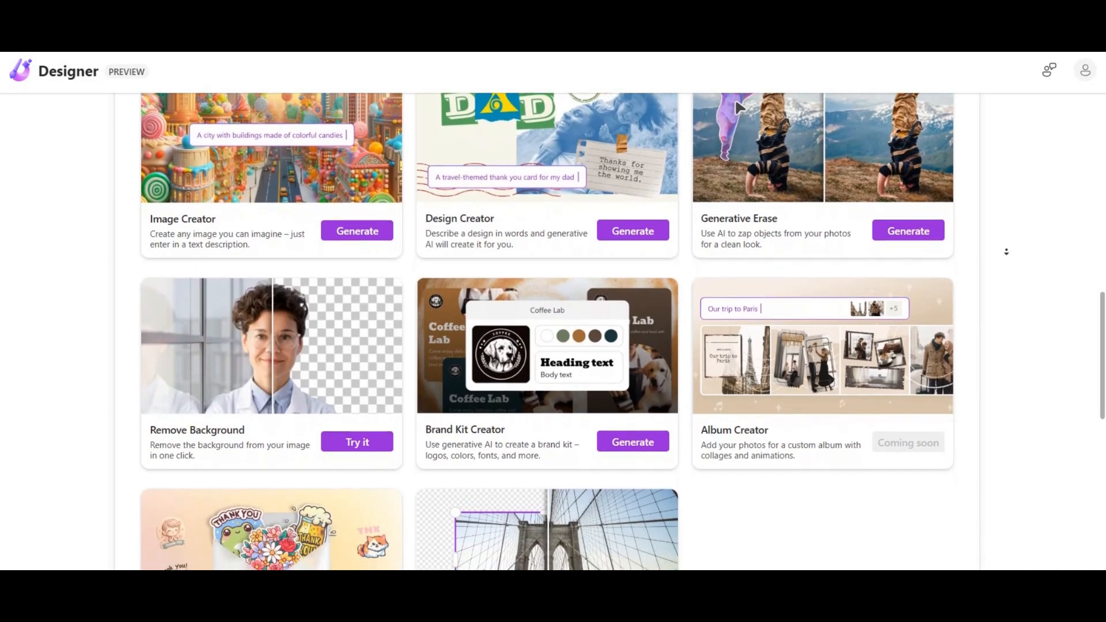
{"action": "scroll", "scroll_direction": "down", "scroll_amount": 3}
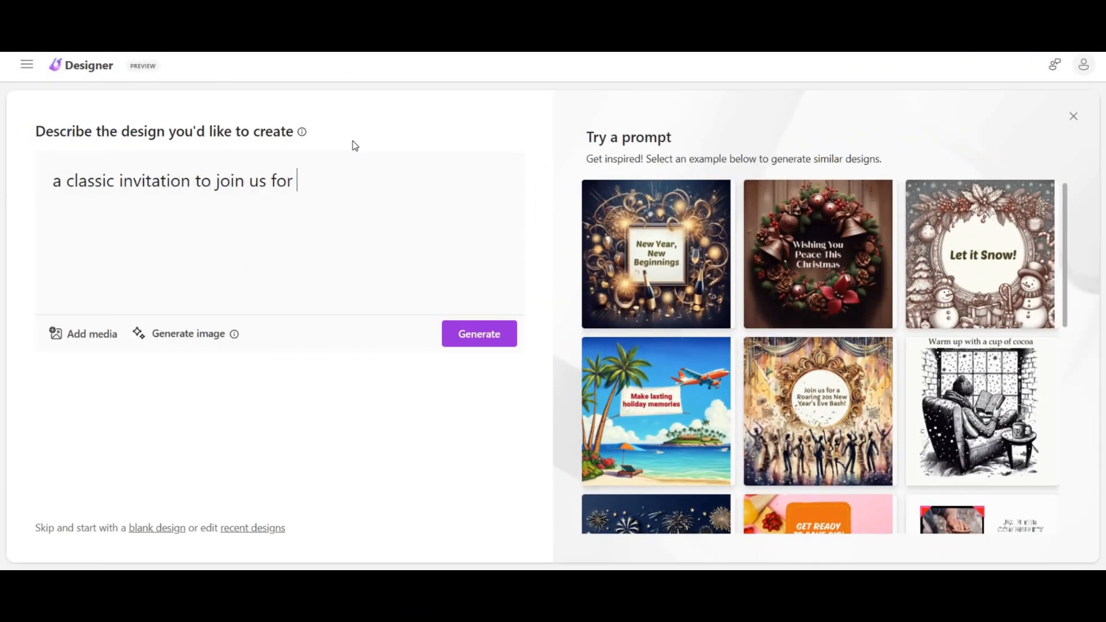
{"action": "left_click", "coordinate": [479, 334]}
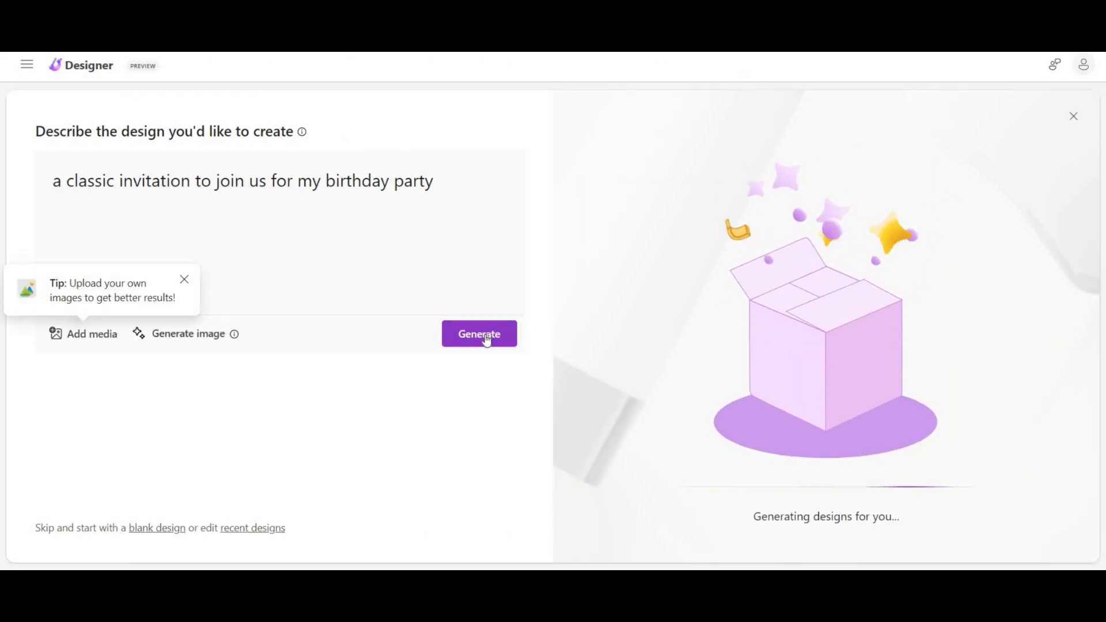
{"action": "left_click", "coordinate": [479, 334]}
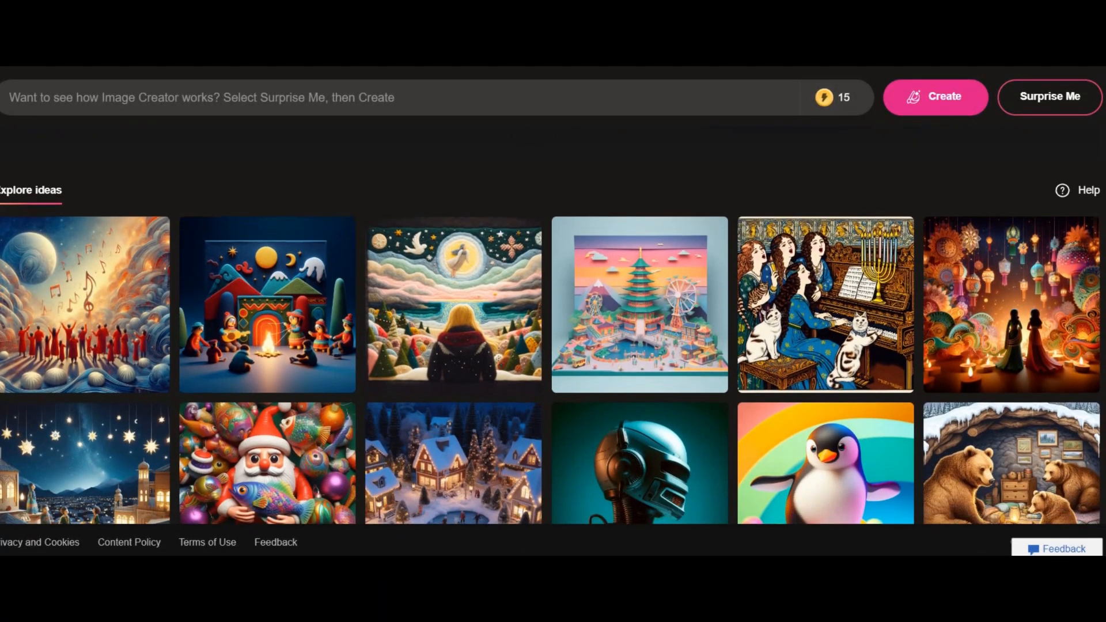
- Create 'a playful monkey illustration with charm.' in Bing Image Creator
{"action": "scroll", "scroll_direction": "down", "scroll_amount": 3}
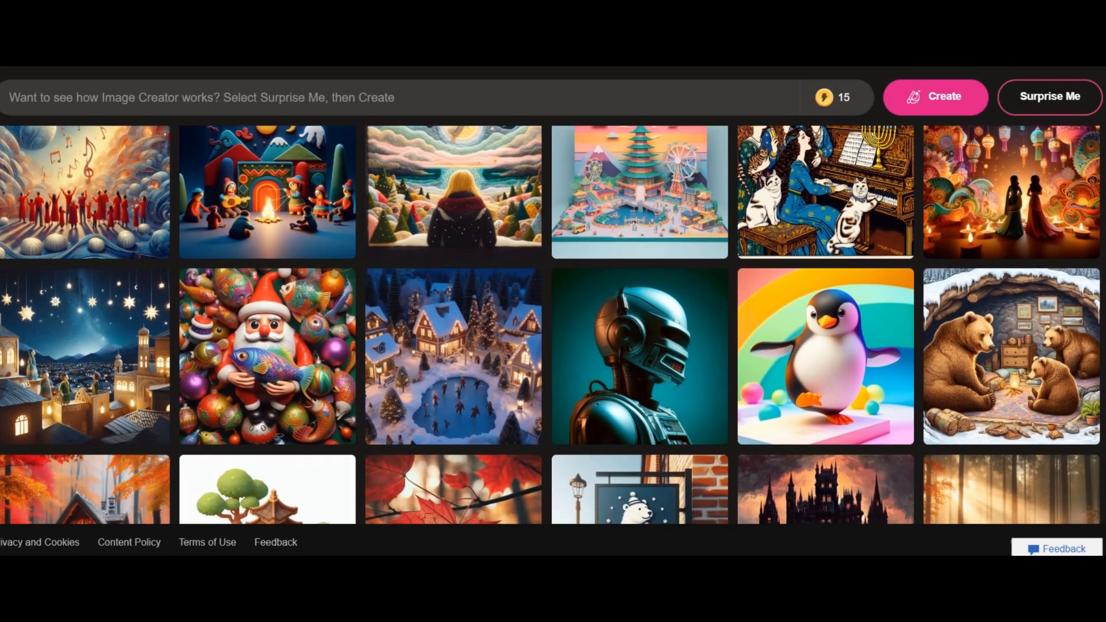
{"action": "scroll", "scroll_direction": "down", "scroll_amount": 3}
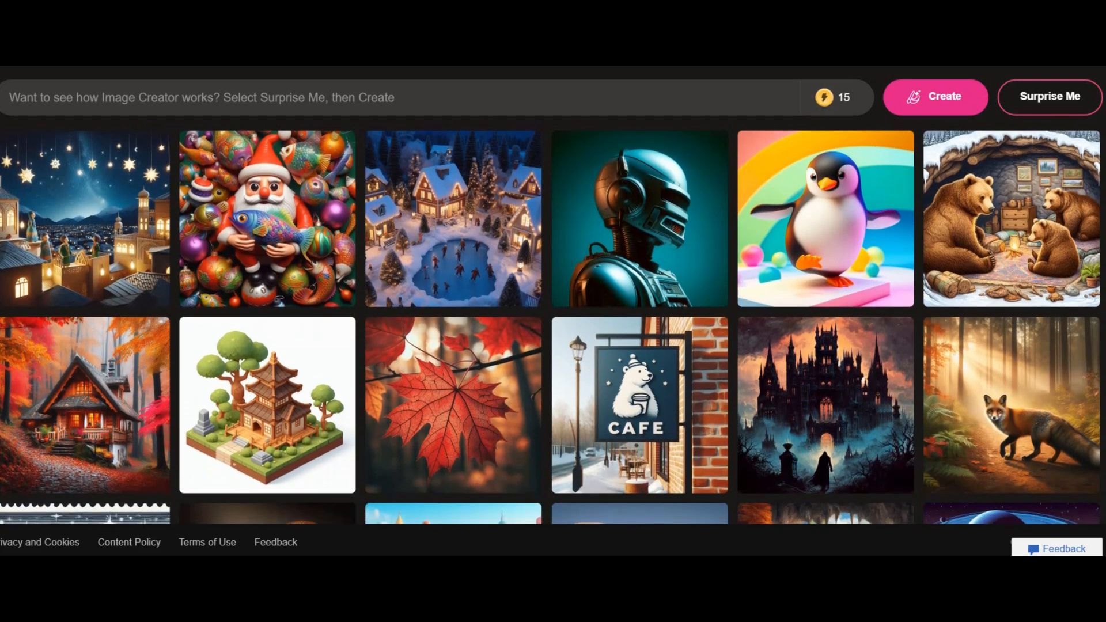
{"action": "scroll", "scroll_direction": "down", "scroll_amount": 3}
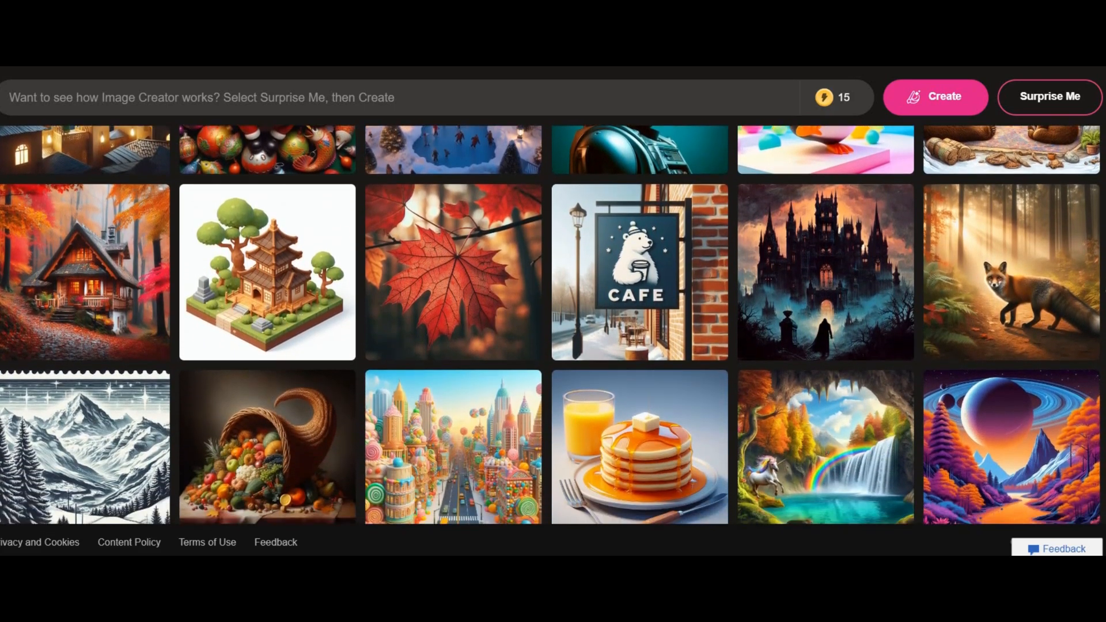
{"action": "type", "text": "create a playful monkey illustration with charm."}
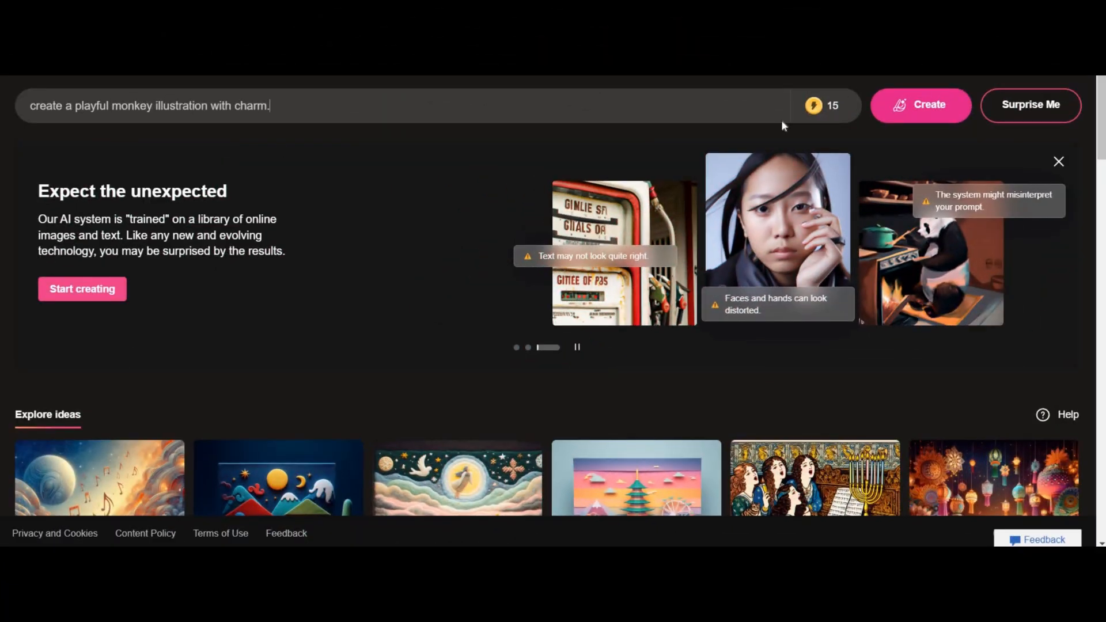
{"action": "left_click", "coordinate": [920, 104]}
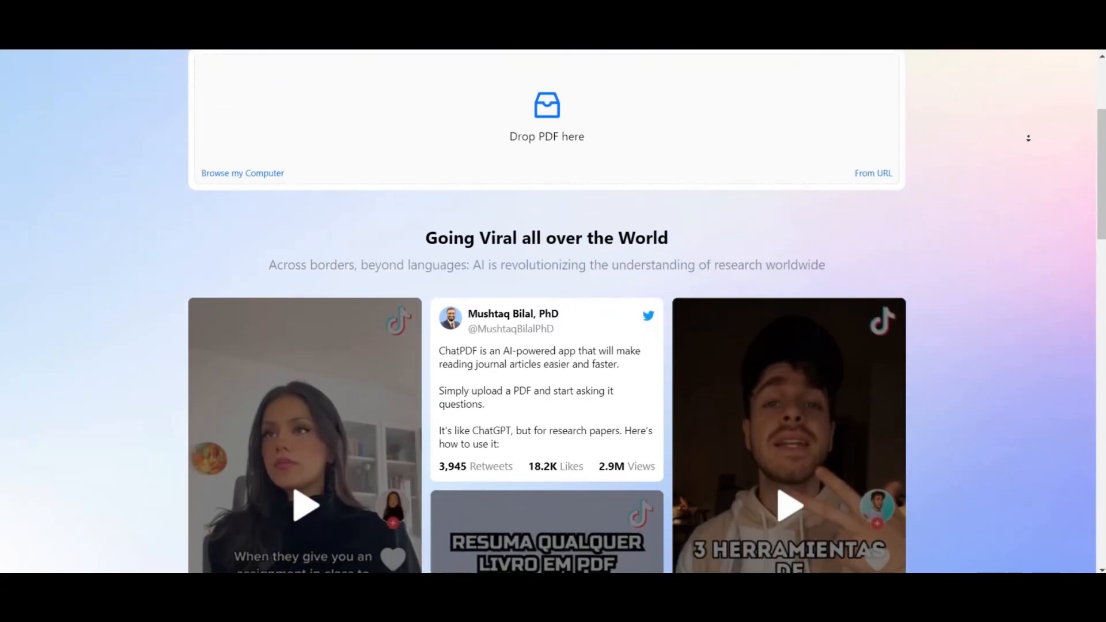
- Ask the ChatPDF chat 'what is ai?' about the AI-introduction PDF
{"action": "scroll", "scroll_direction": "down", "scroll_amount": 3}
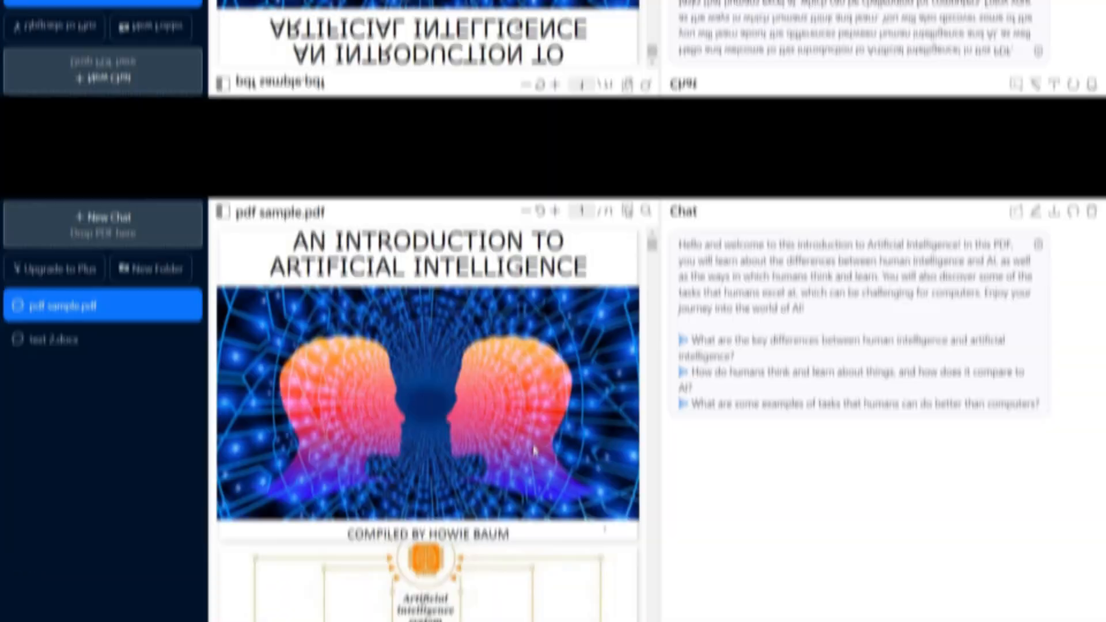
{"action": "type", "text": "what is ai?"}
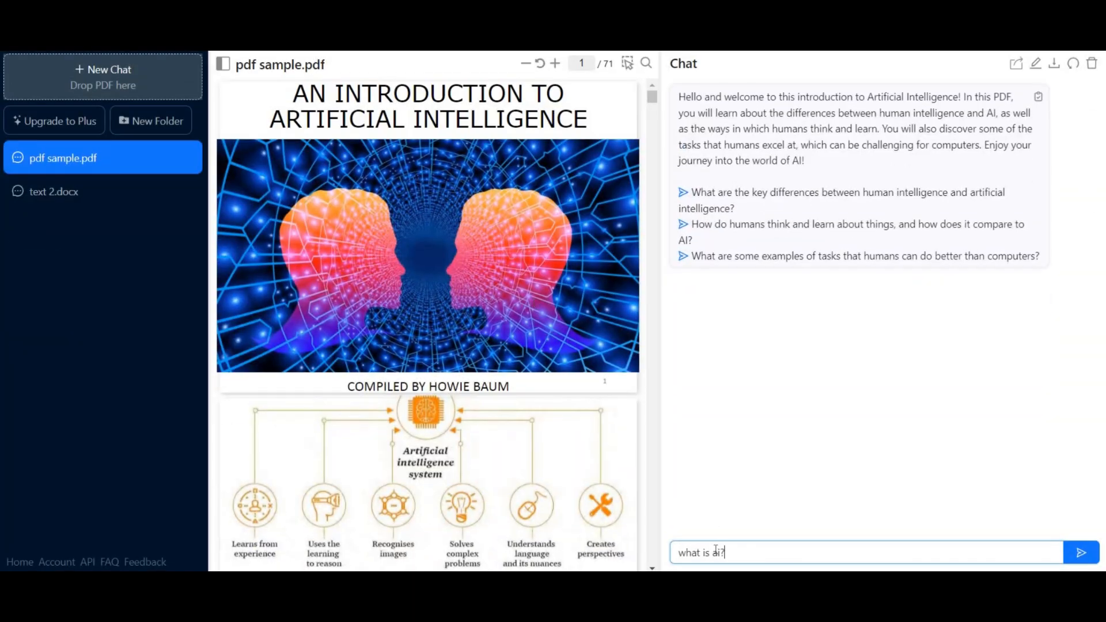
{"action": "left_click", "coordinate": [1080, 552]}
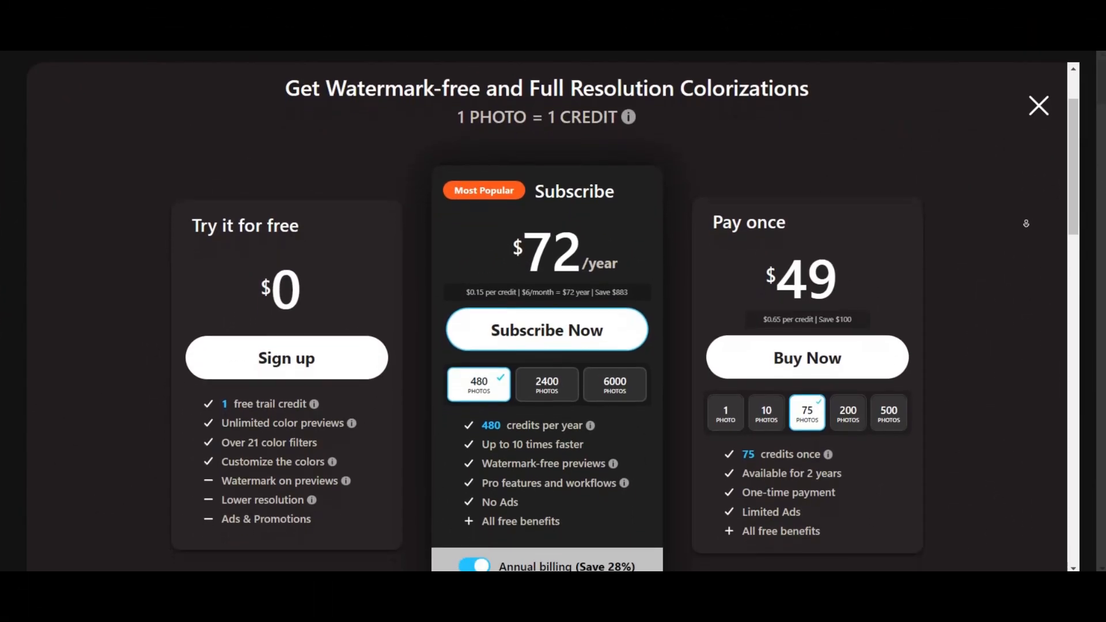
- Dismiss Palette.fm's pricing overlay and apply the Bright Essence filter to the car photo
{"action": "scroll", "scroll_direction": "down", "scroll_amount": 3}
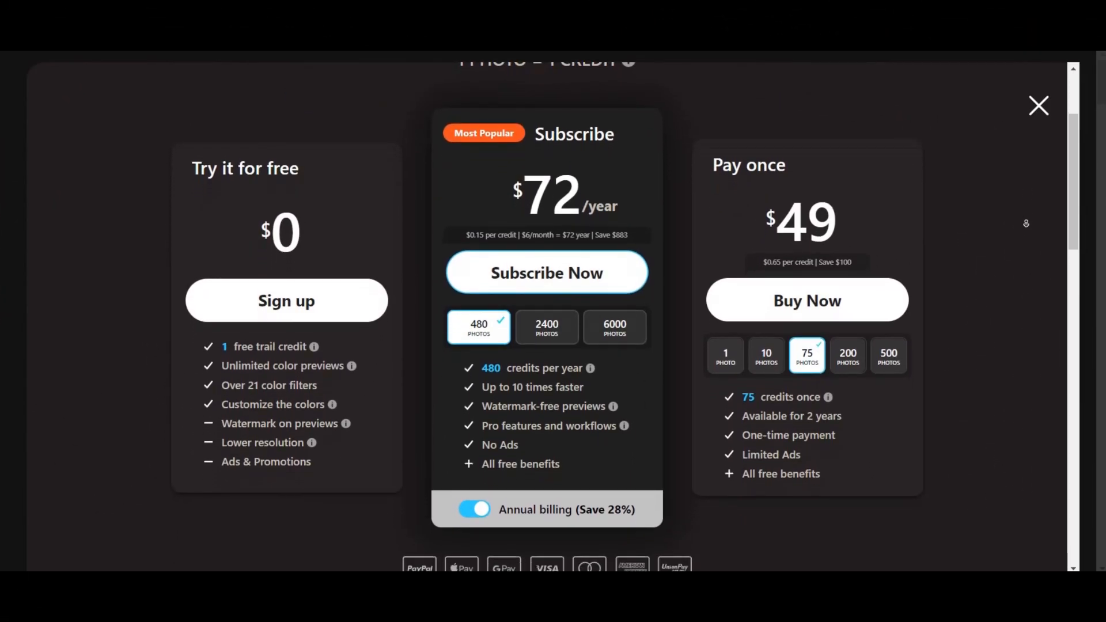
{"action": "left_click", "coordinate": [1038, 106]}
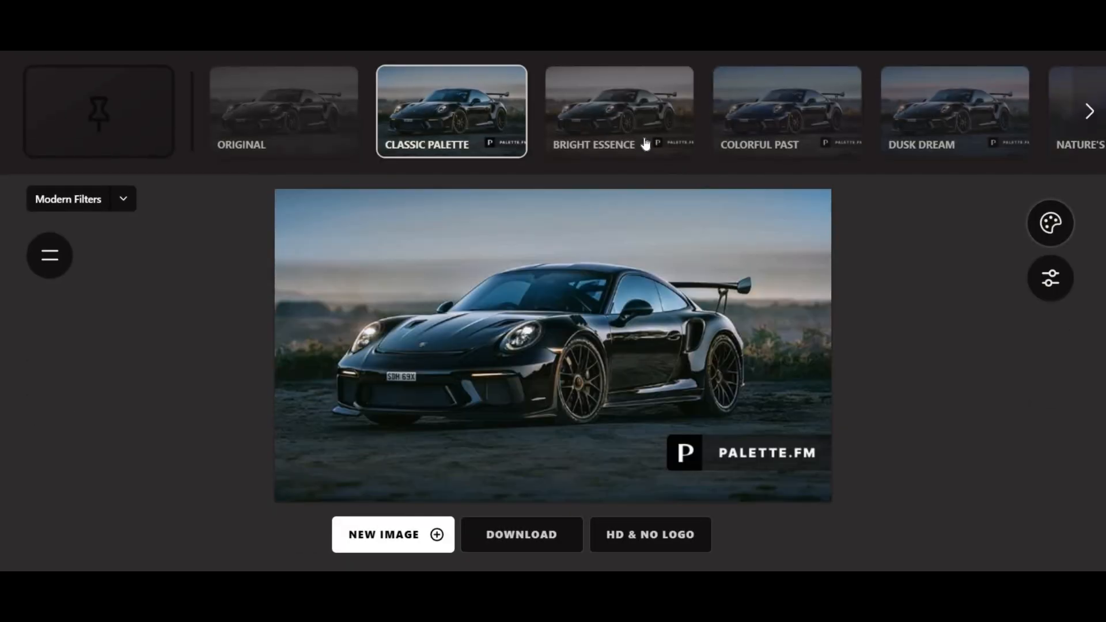
{"action": "left_click", "coordinate": [618, 111]}
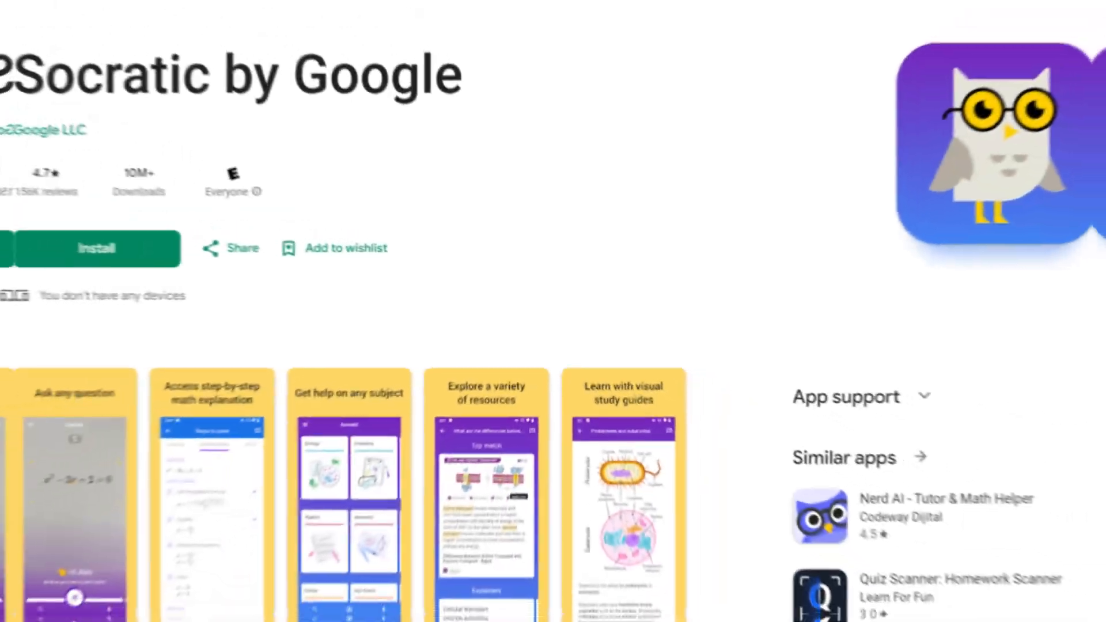
{"action": "scroll", "scroll_direction": "down", "scroll_amount": 3}
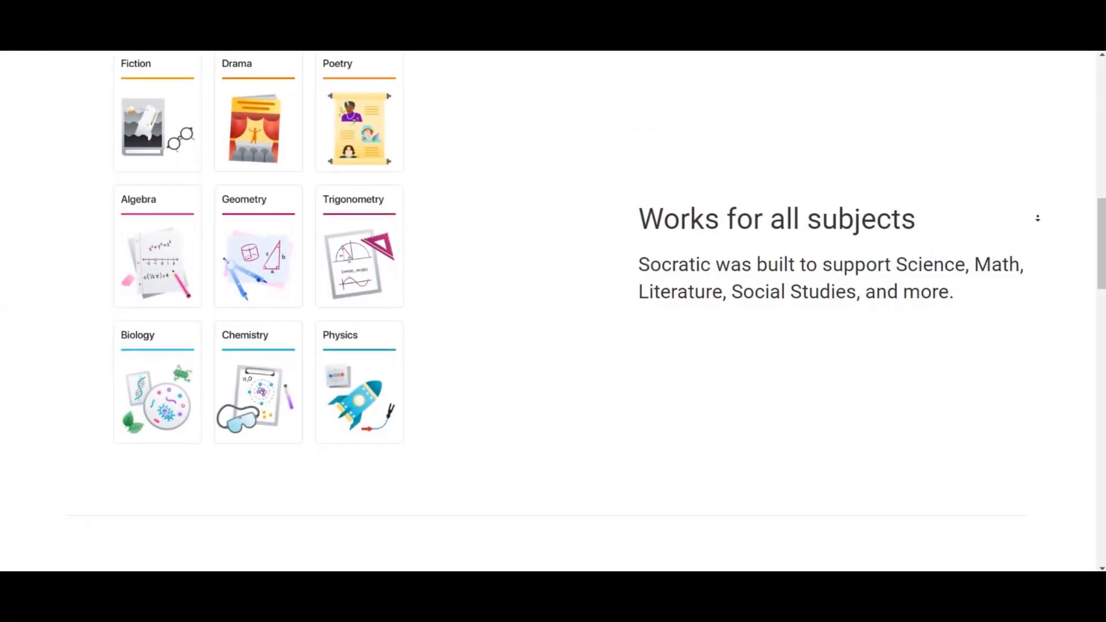
{"action": "scroll", "scroll_direction": "down", "scroll_amount": 3}
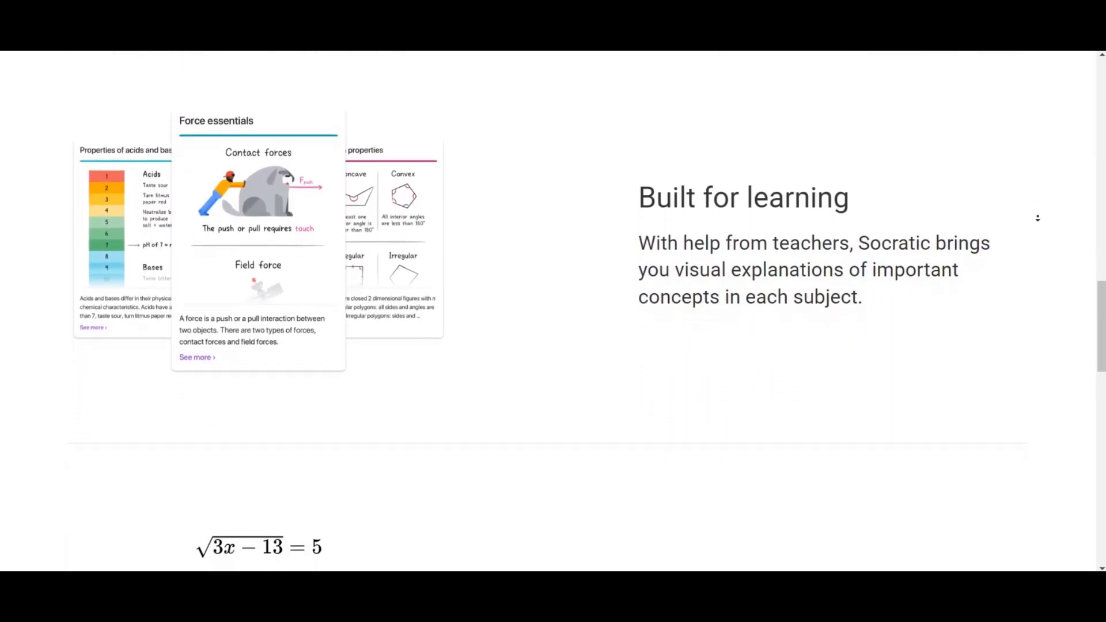